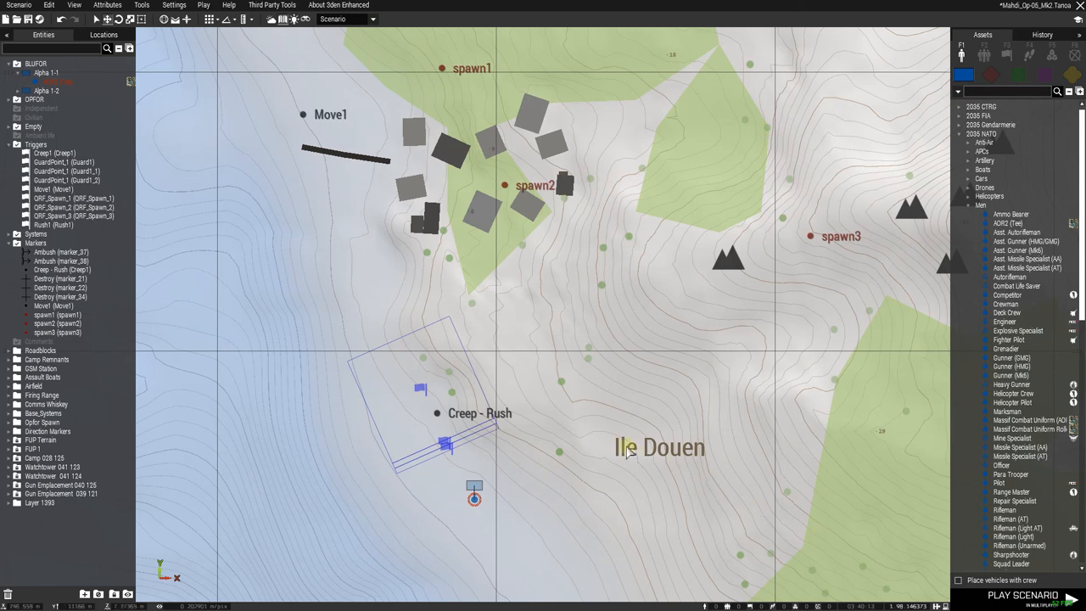
mouse_move(532, 192)
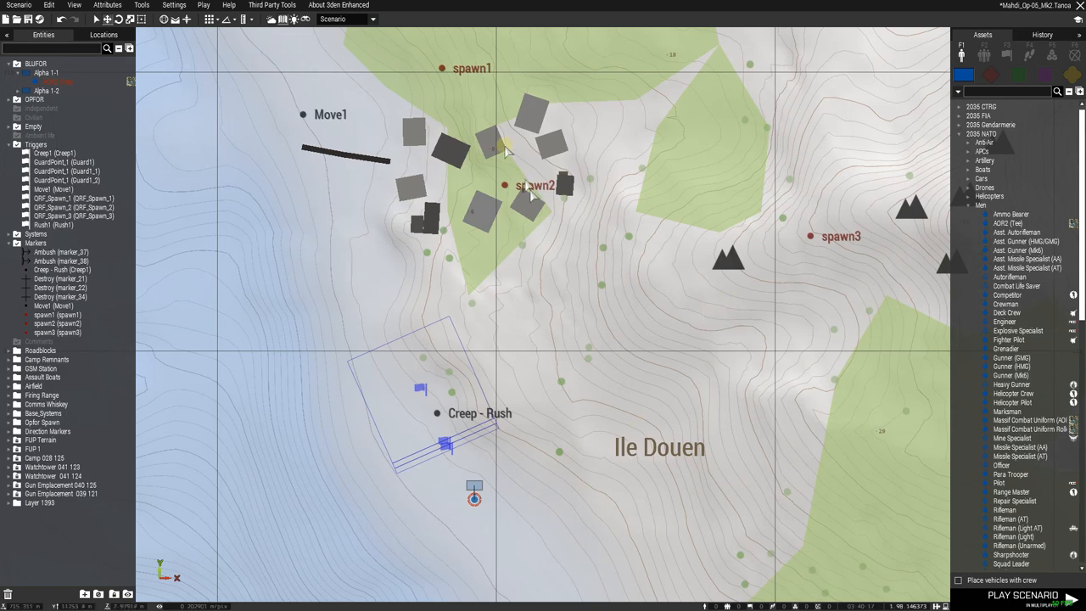
mouse_move(810, 232)
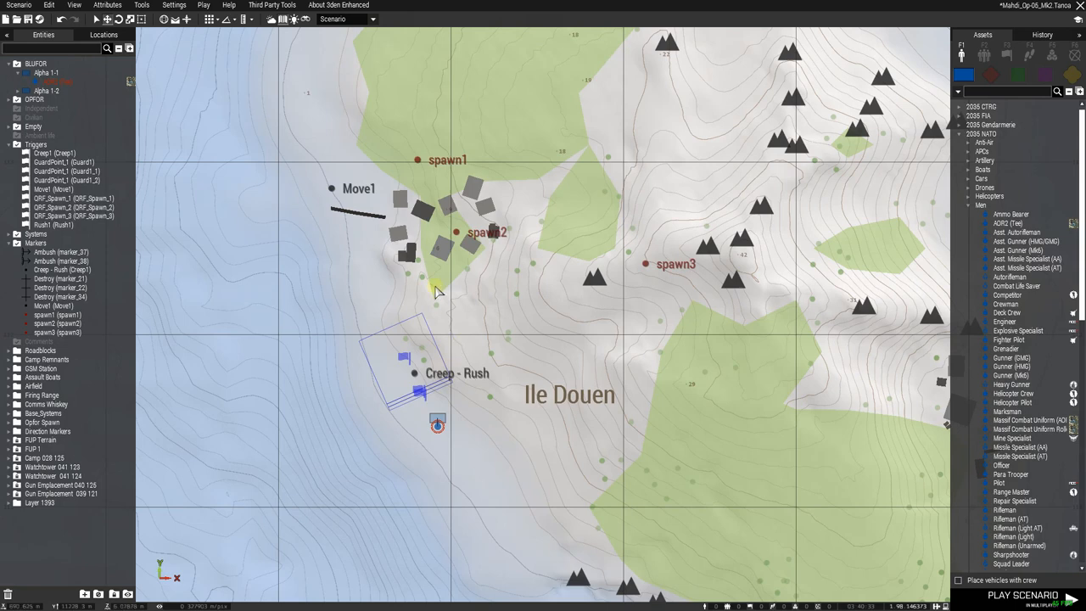
mouse_move(328, 188)
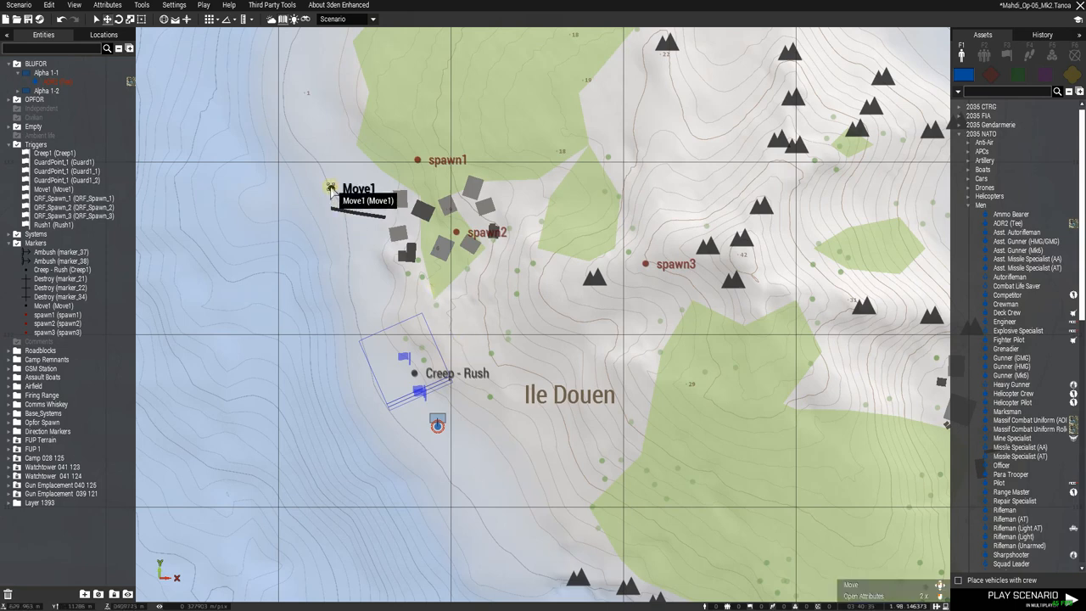
mouse_move(410, 373)
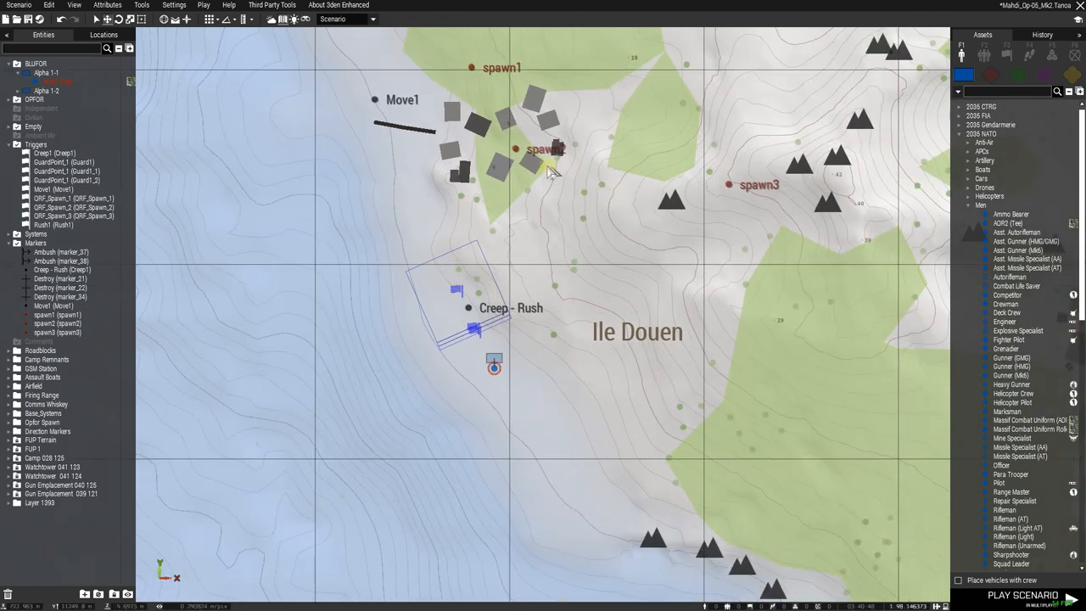
mouse_move(503, 114)
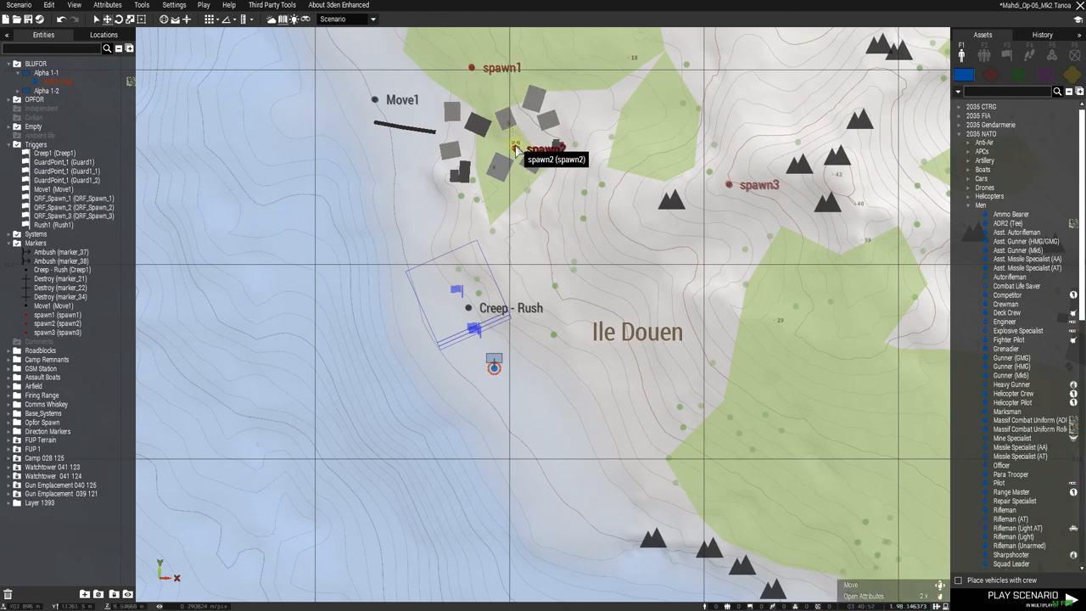
mouse_move(533, 204)
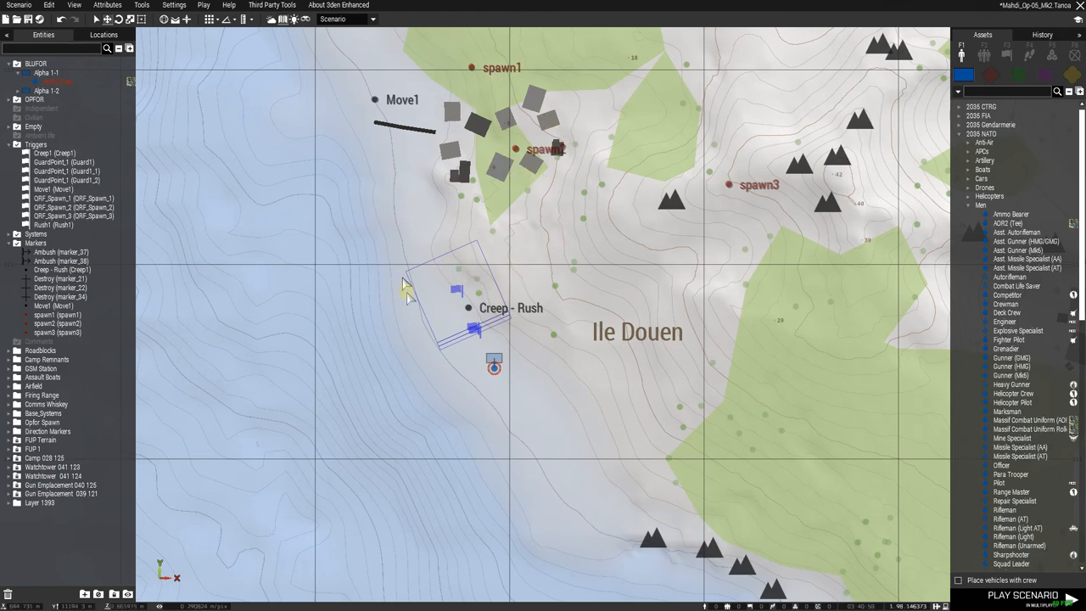
mouse_move(475, 295)
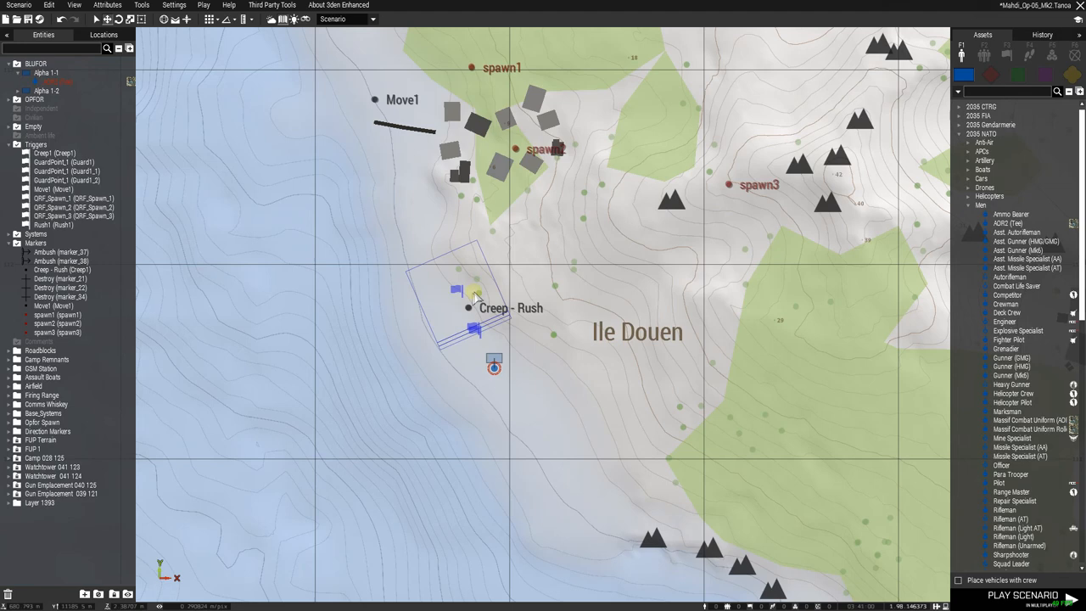
mouse_move(725, 188)
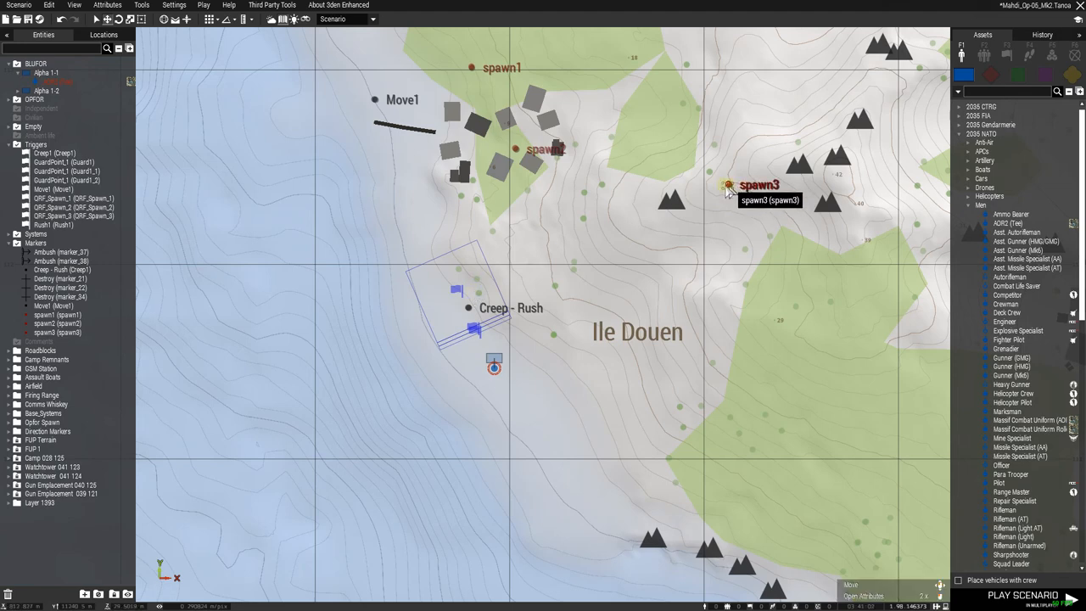
mouse_move(490, 81)
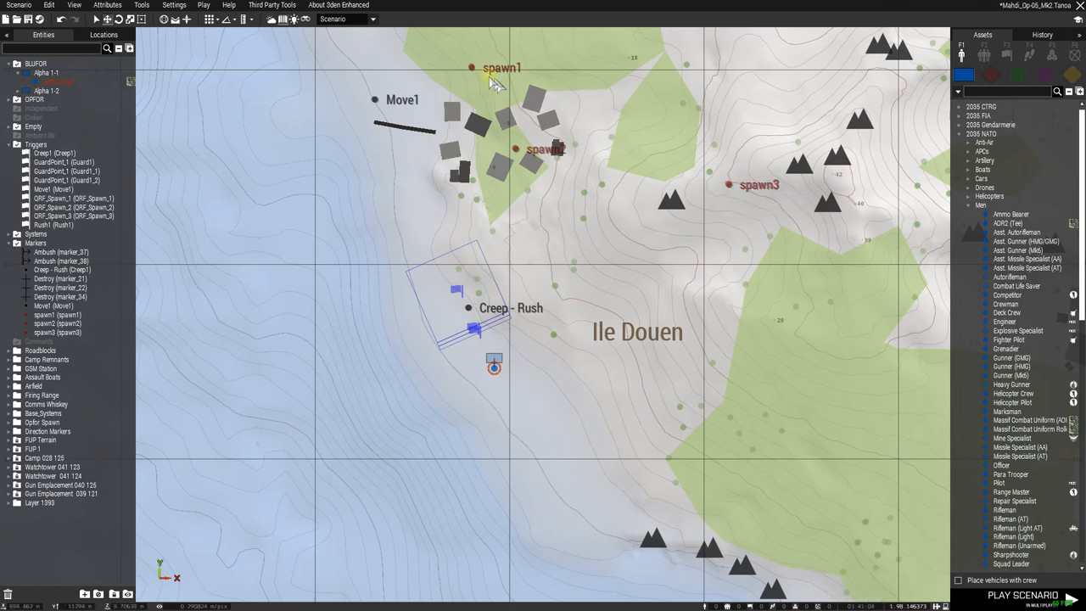
mouse_move(391, 108)
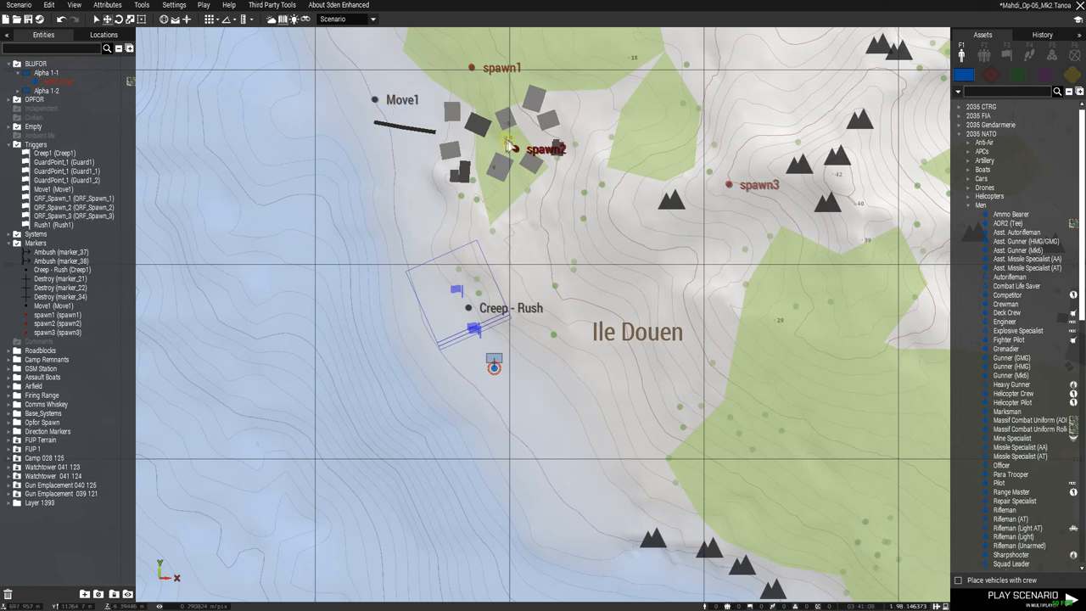
mouse_move(511, 151)
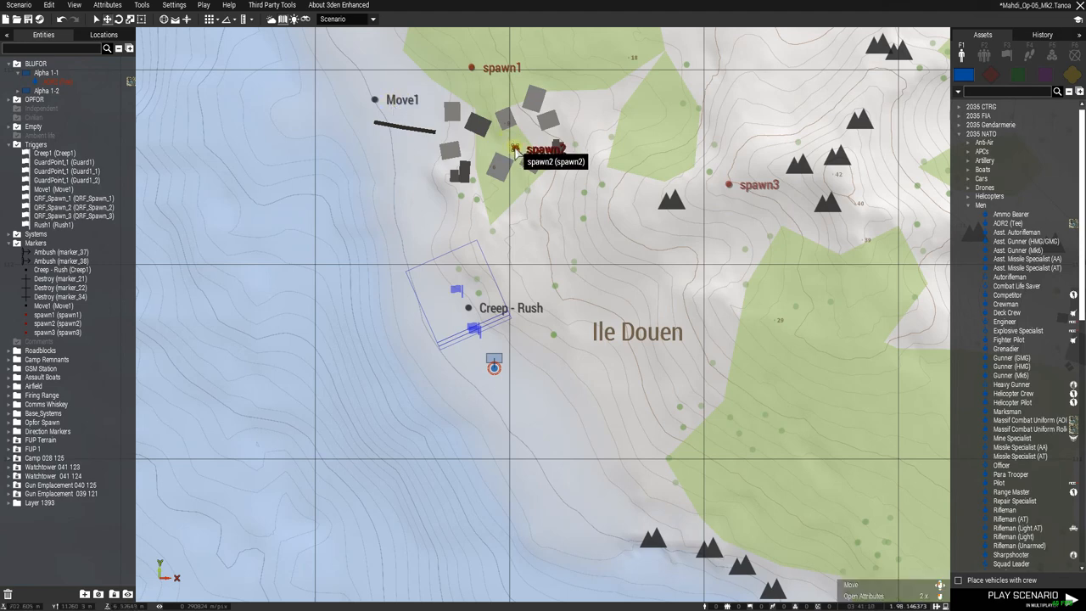
mouse_move(457, 295)
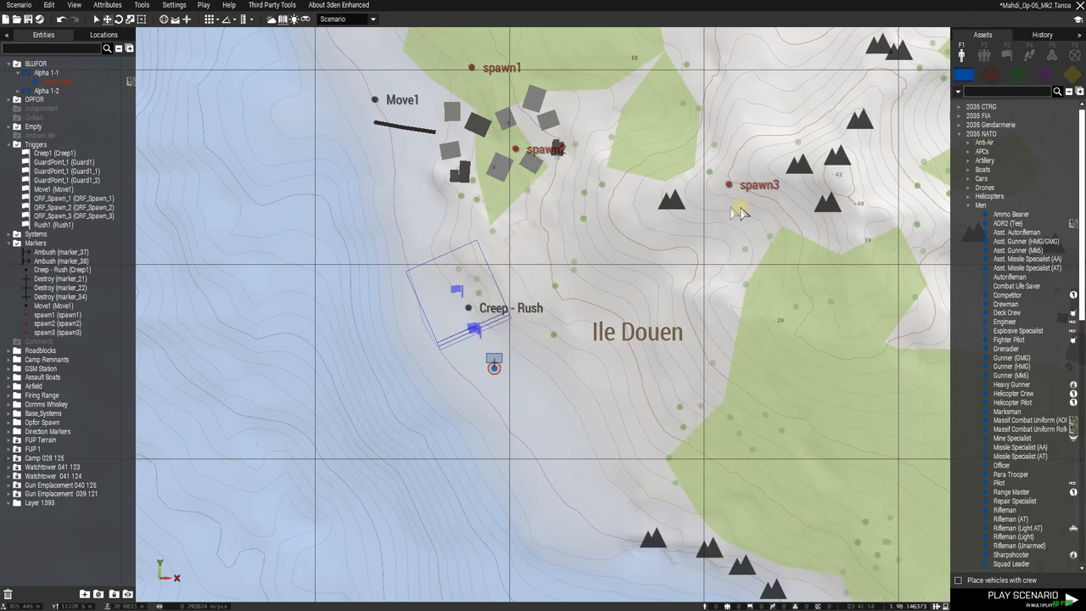
mouse_move(729, 184)
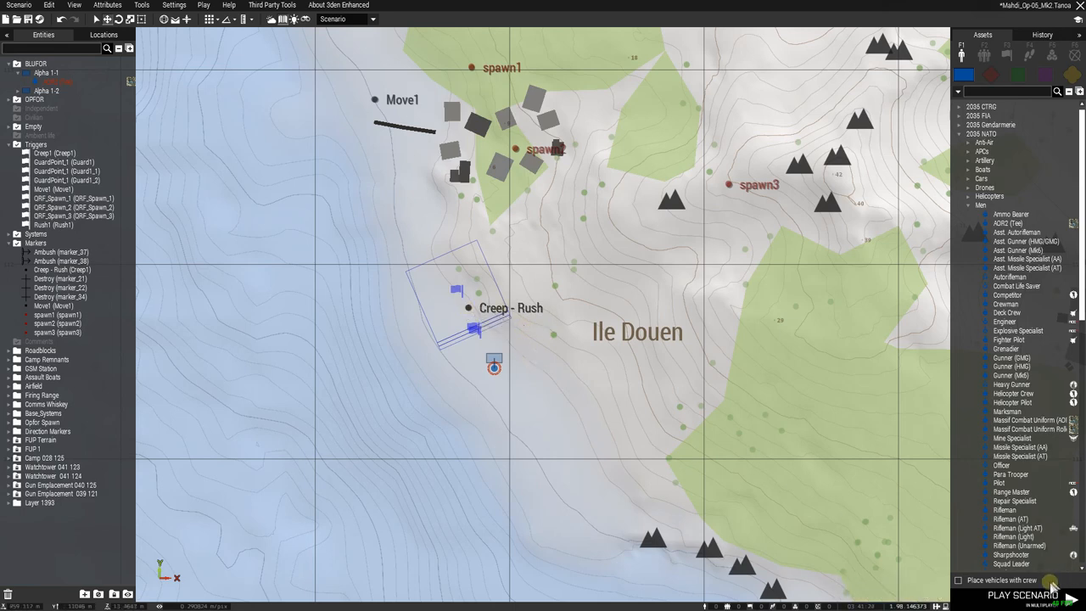
mouse_move(733, 392)
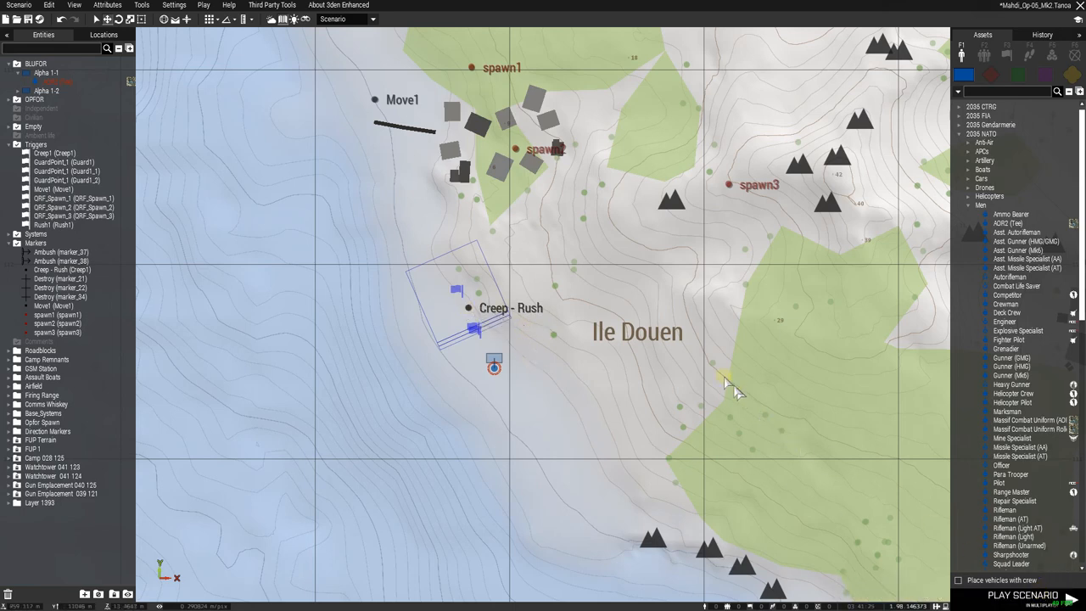
- Launch the Tanoa scenario and start the mission as Alpha 1-1
left_click(1024, 597)
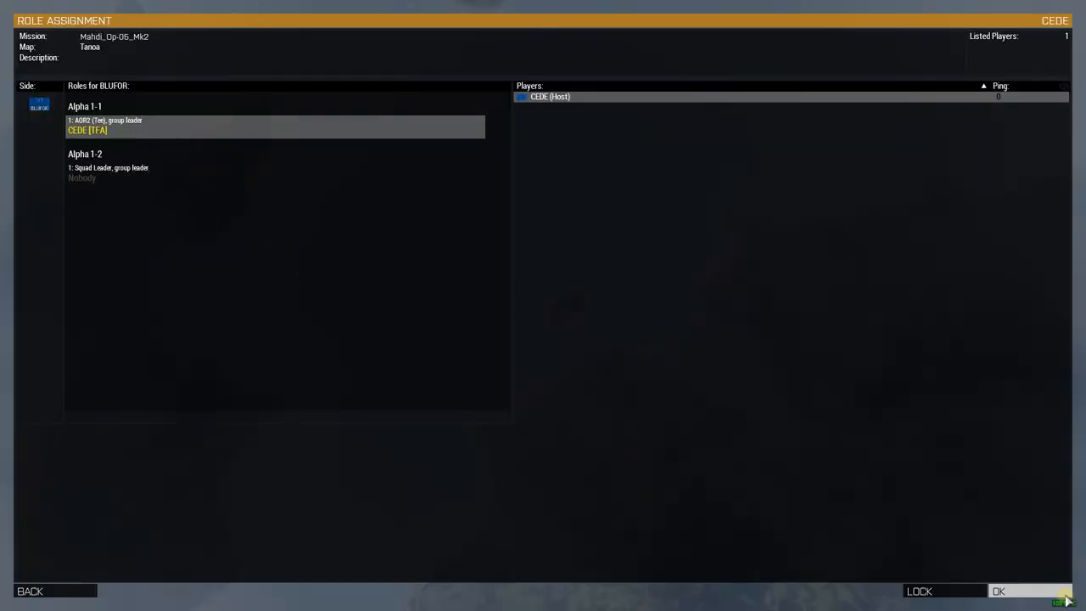
left_click(1008, 590)
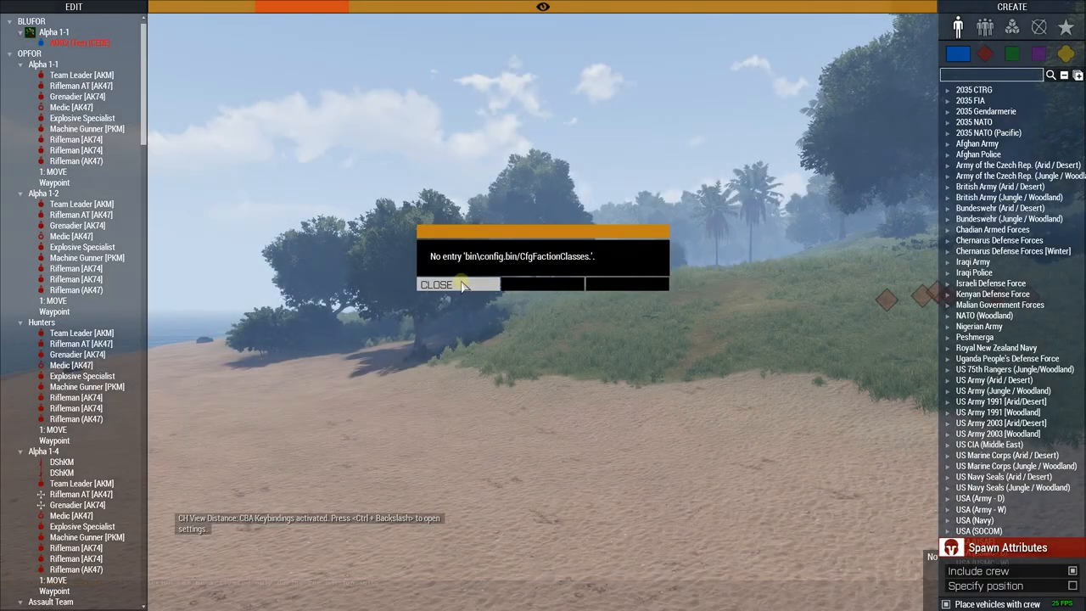
- Close the 'No entry bin\config.bin/CfgFactionClasses' error to reveal the Zeus overhead view
left_click(437, 285)
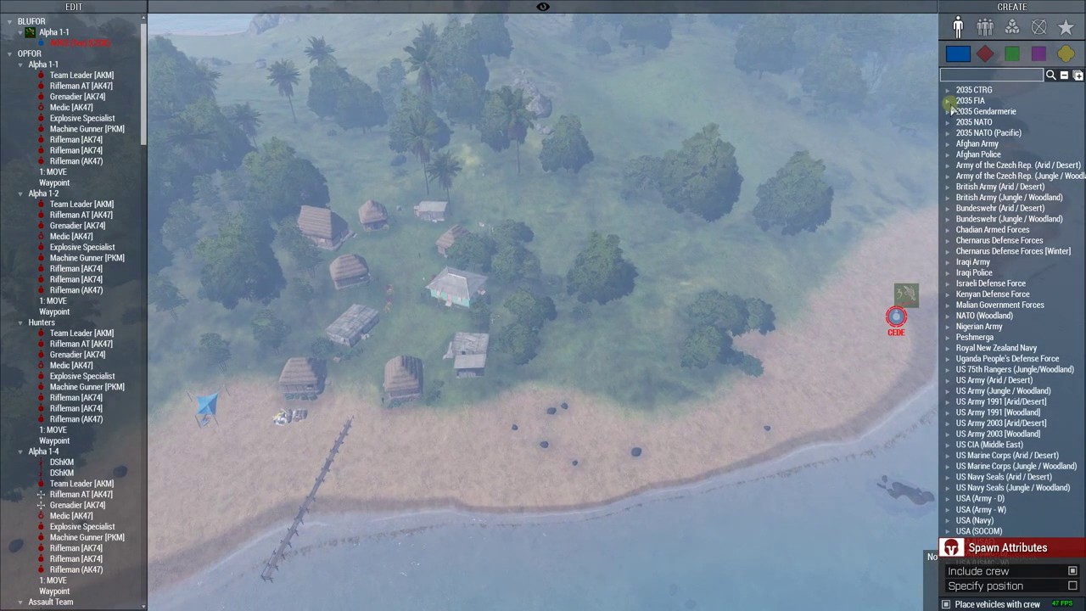
- Place the 2035 CTRG story soldier Miller as group Alpha 1-3 with damage disabled
left_click(948, 89)
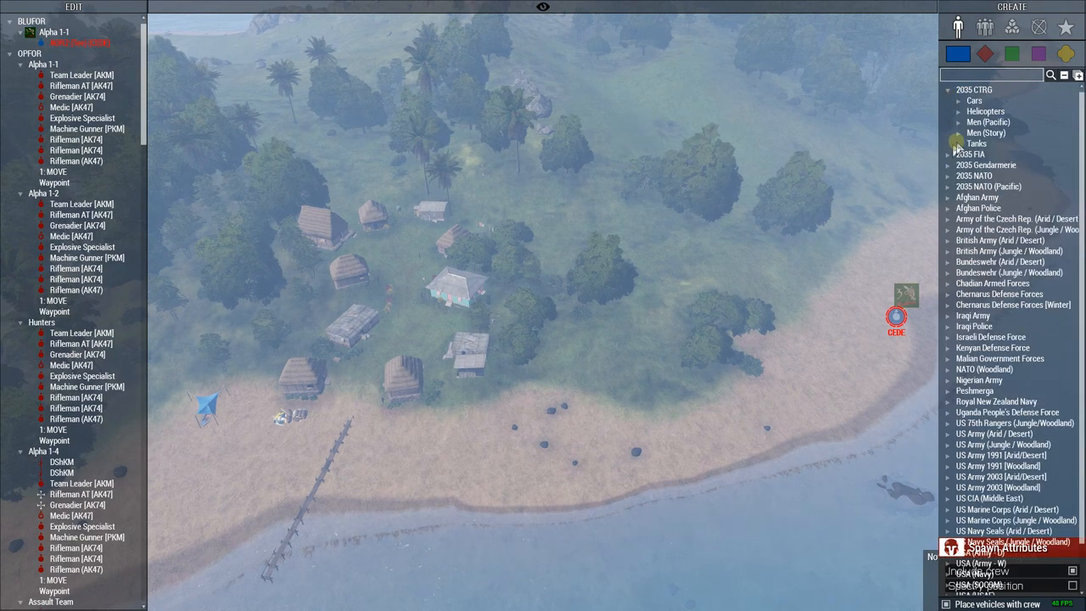
left_click(958, 133)
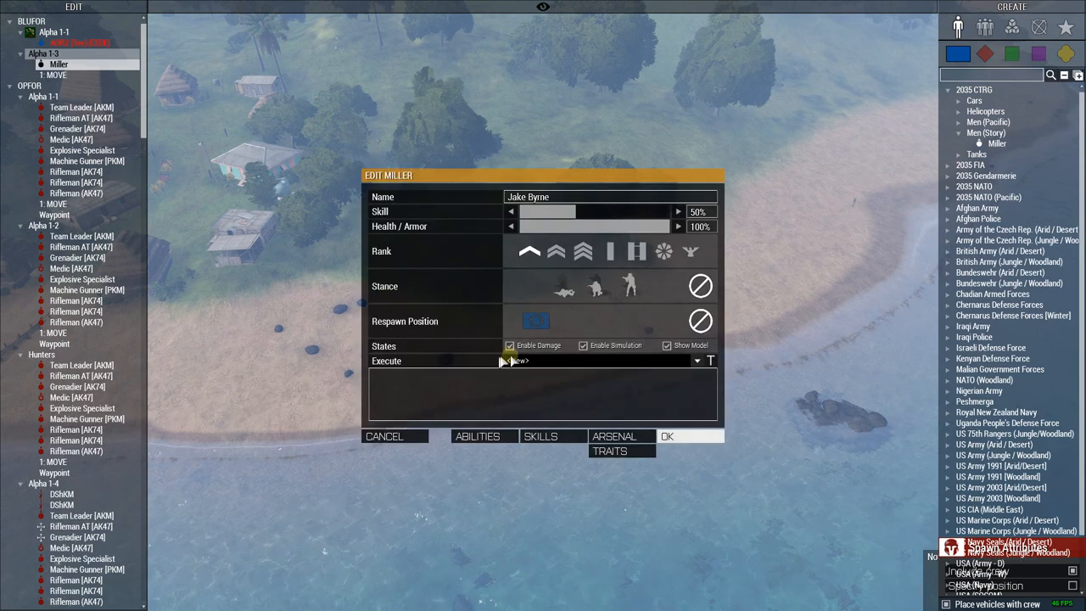
left_click(508, 345)
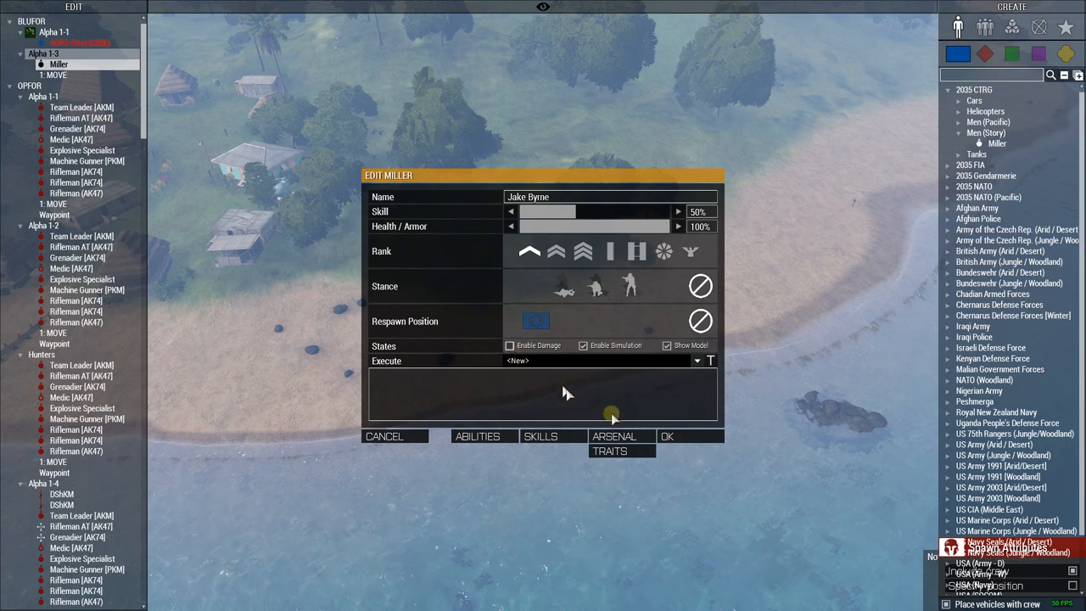